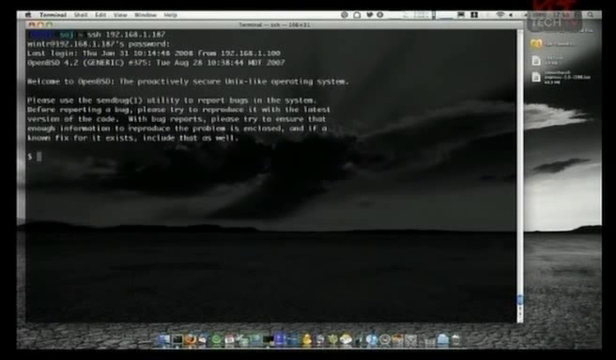
Read the httpd manual page with 'man httpd', scrolling down to its FILES section
text(man)
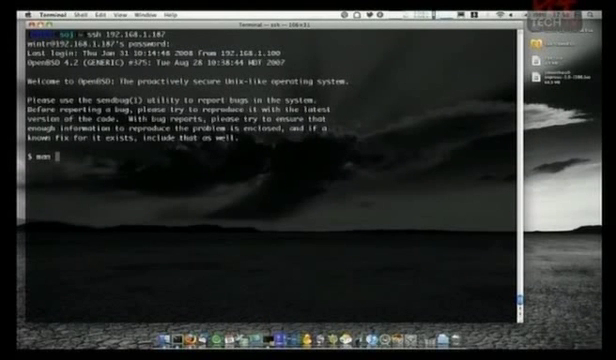
text(hi)
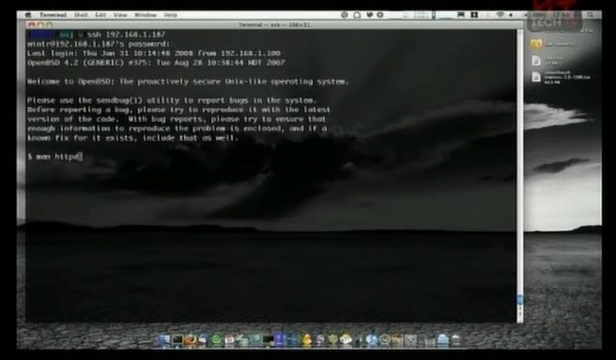
key(Return)
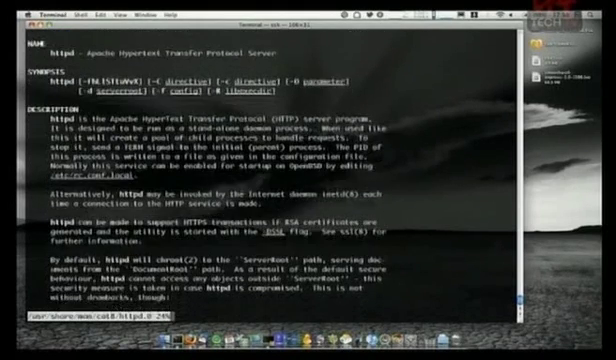
scroll(down, 3)
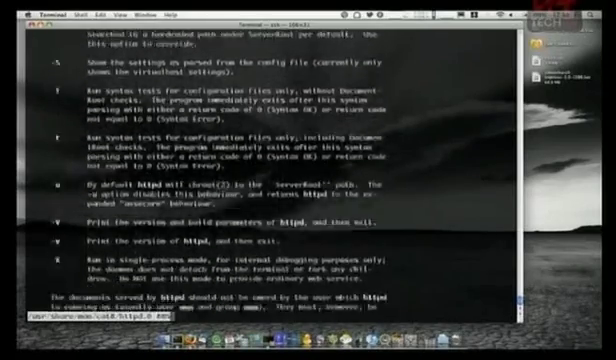
scroll(down, 3)
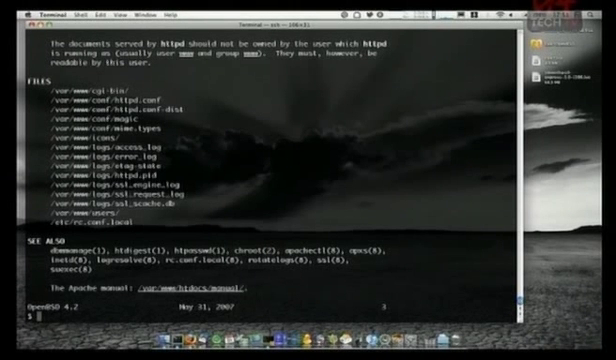
View /var/www/conf/httpd.conf in vi
text(vi)
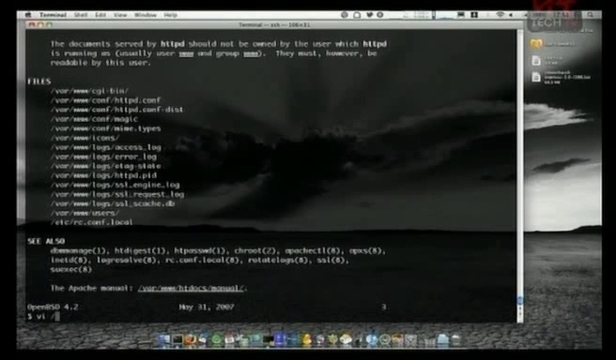
text(/var/www/conf/httpd.conf)
text(su)
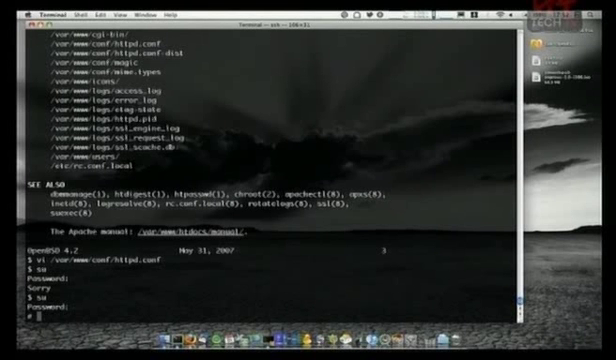
text(apachectl start)
text(cd /var/www)
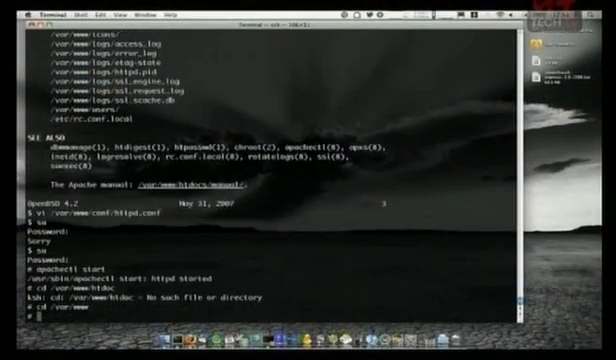
In htdocs, rename index.html to index.org and start a new index.html in vi
text(ls)
text(mv )
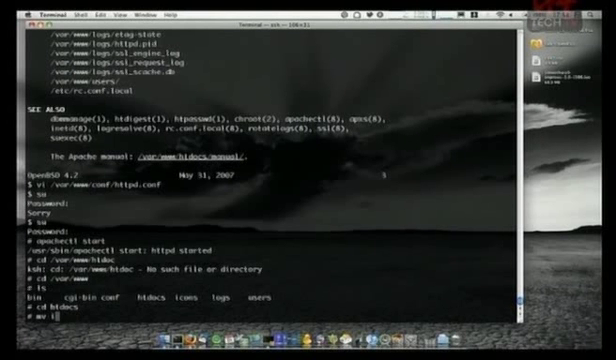
text(index.html)
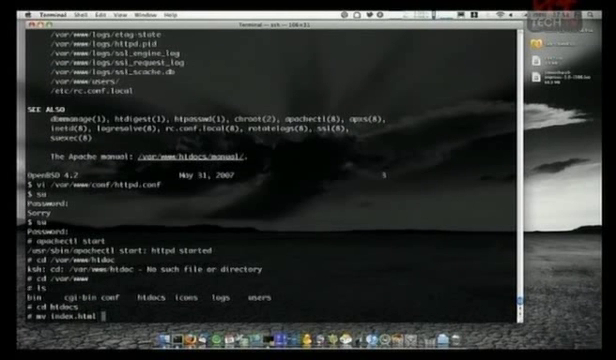
text(index.org)
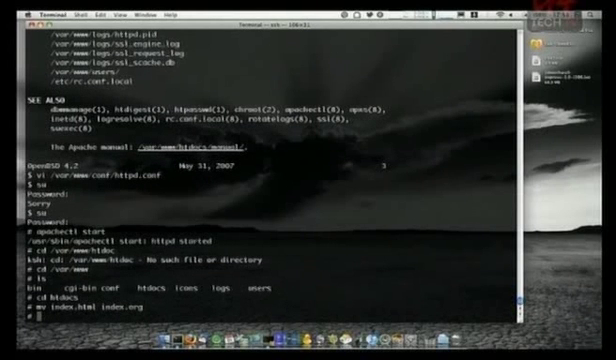
text(vi index.html)
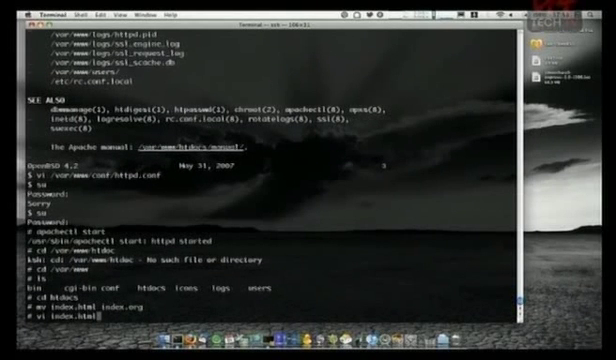